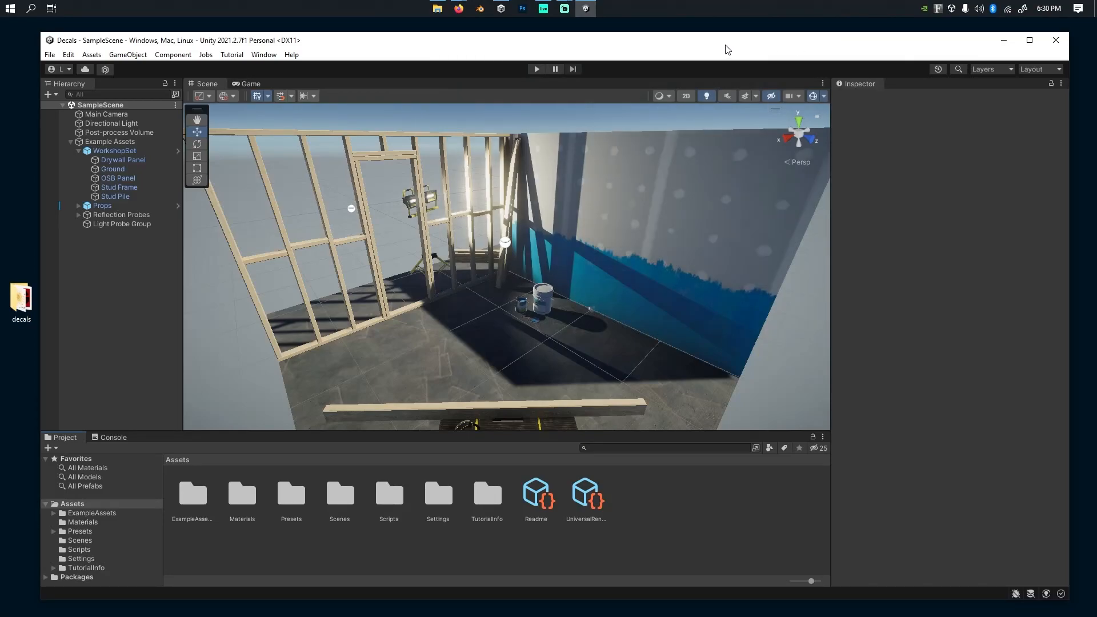
mouse_move(542, 9)
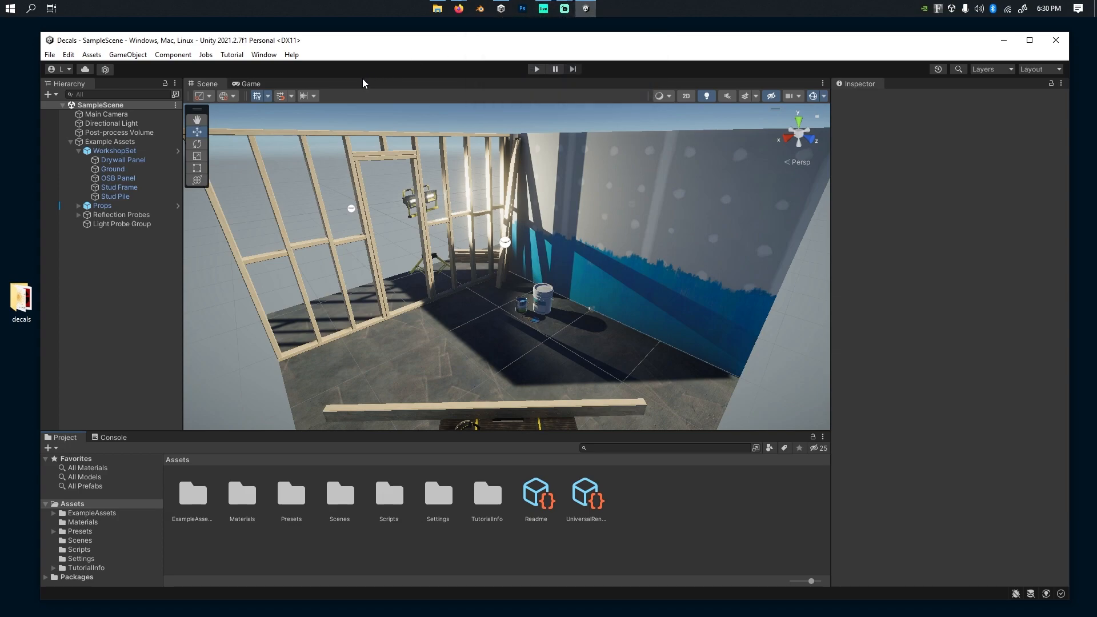
mouse_move(305, 87)
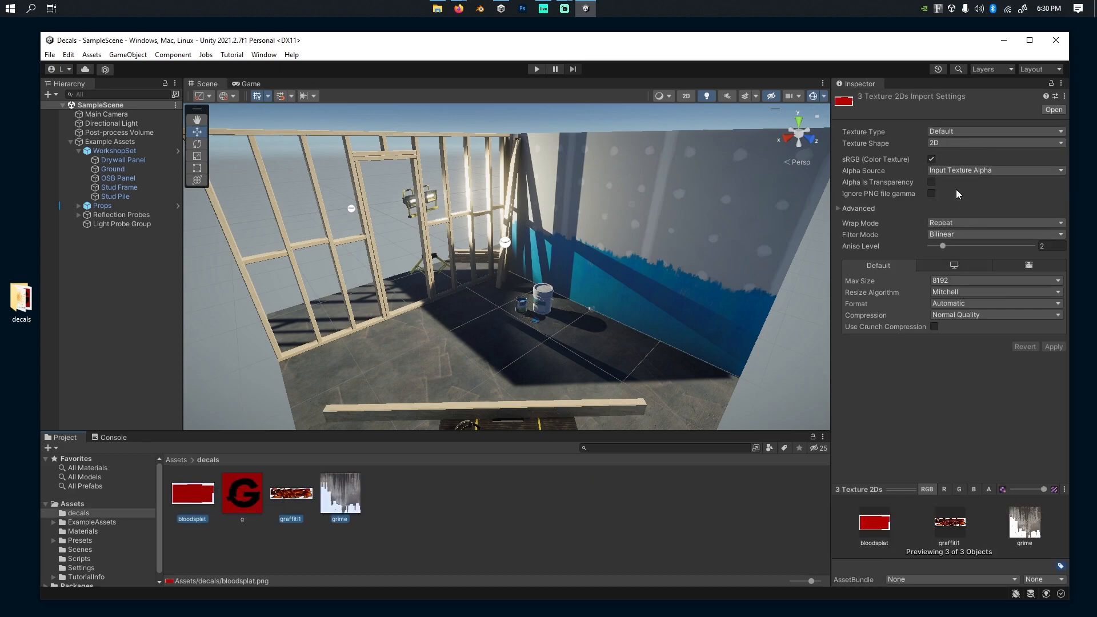
Step: Add the Decal renderer feature to the UniversalRenderer asset in Assets/Settings
left_click(930, 182)
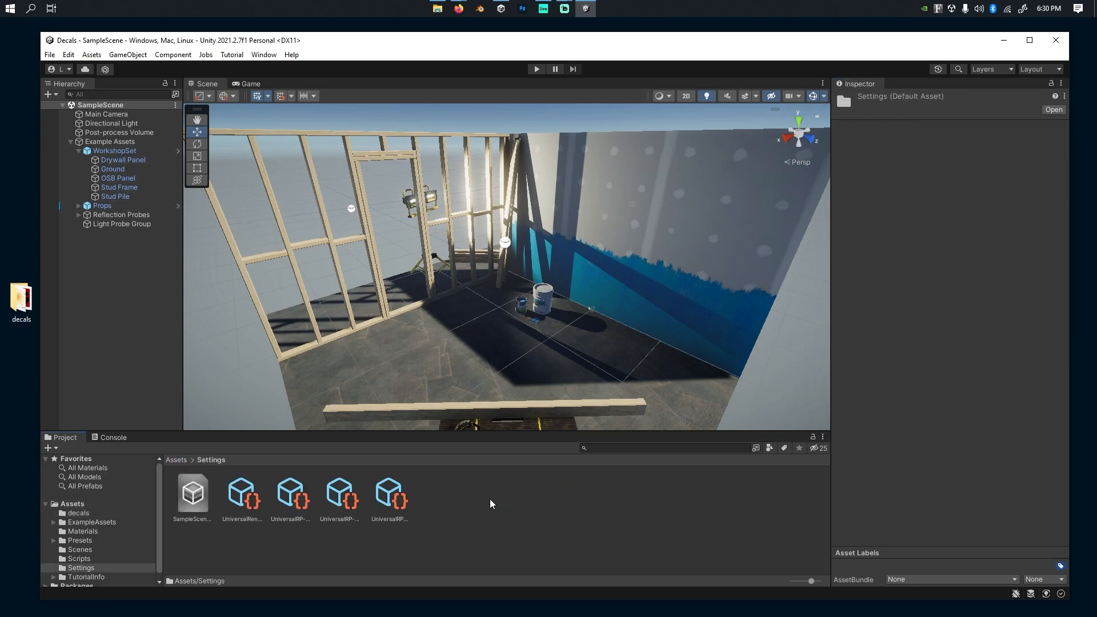
left_click(242, 494)
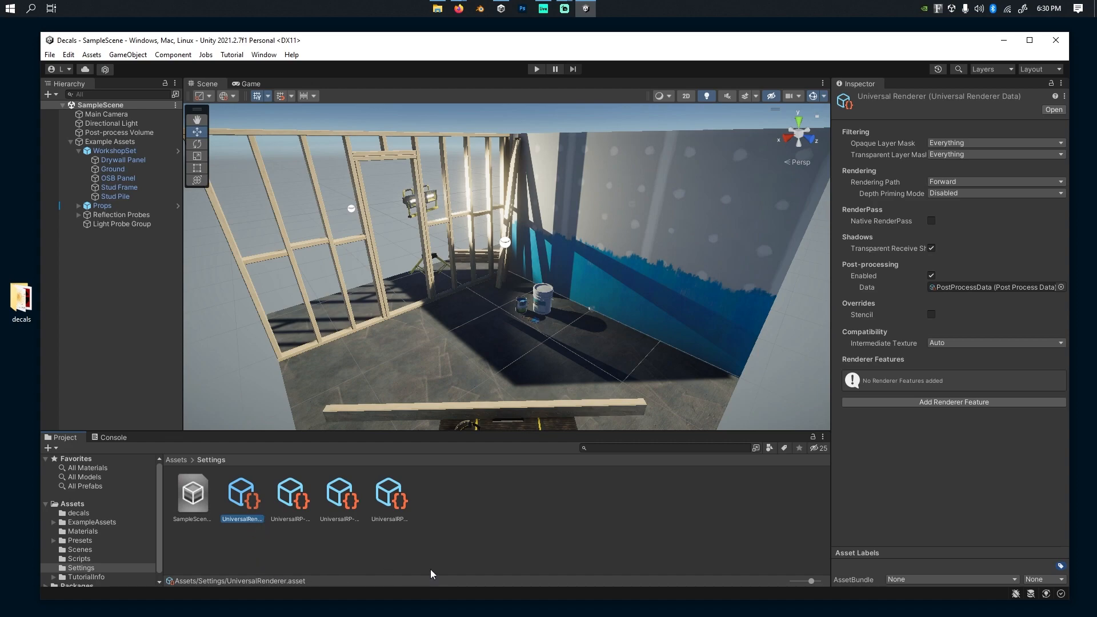
left_click(954, 403)
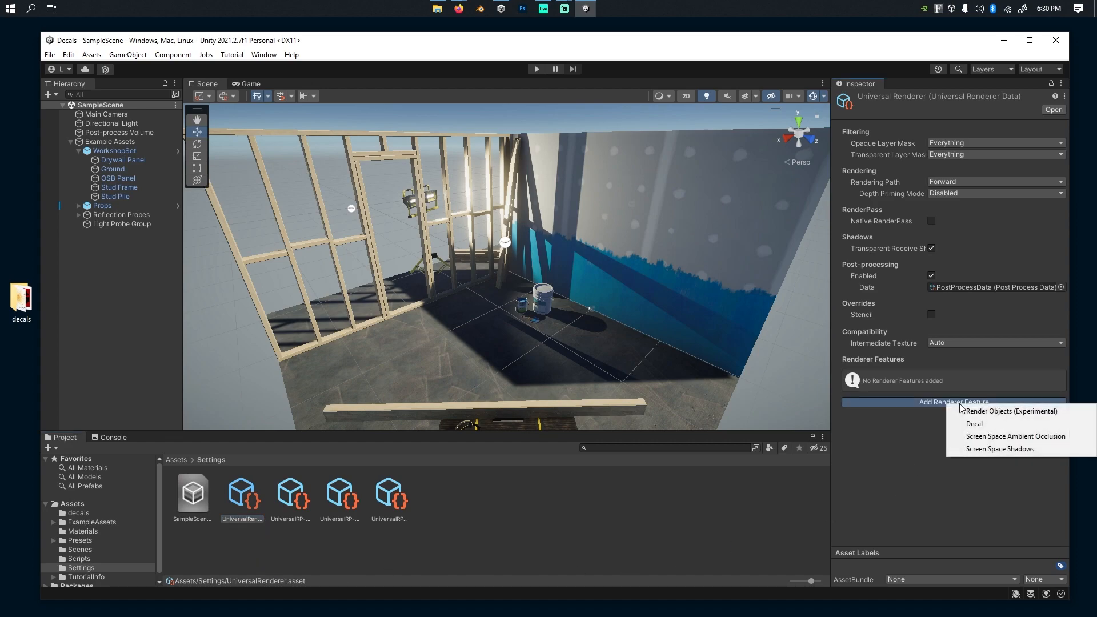
left_click(974, 423)
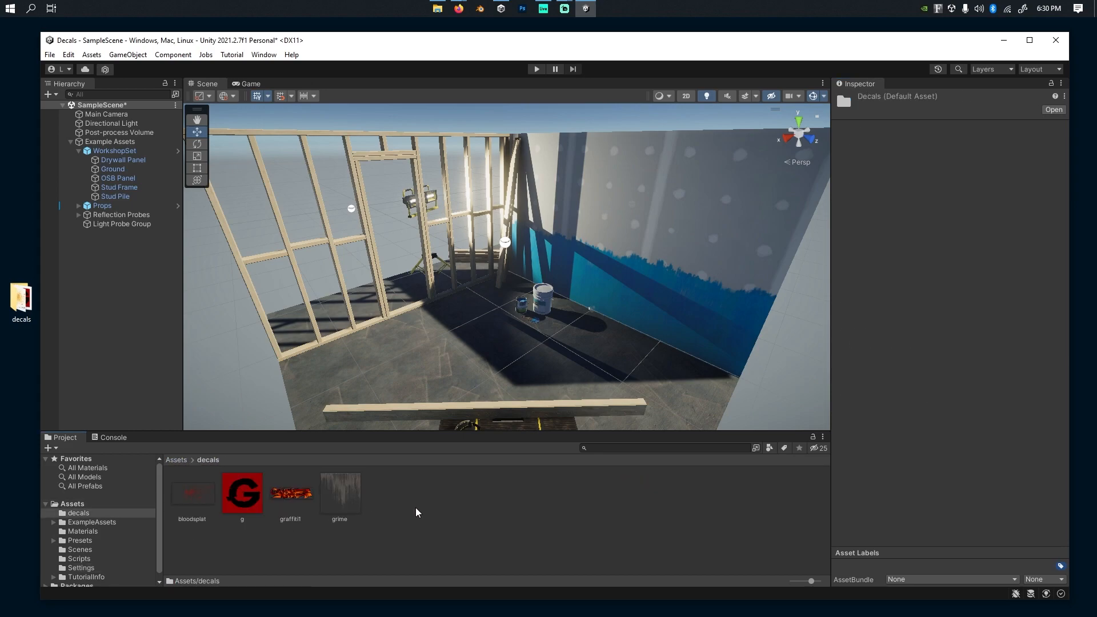
Step: Create a material named graffiti-decal and switch its shader to Shader Graphs/Decal
right_click(418, 513)
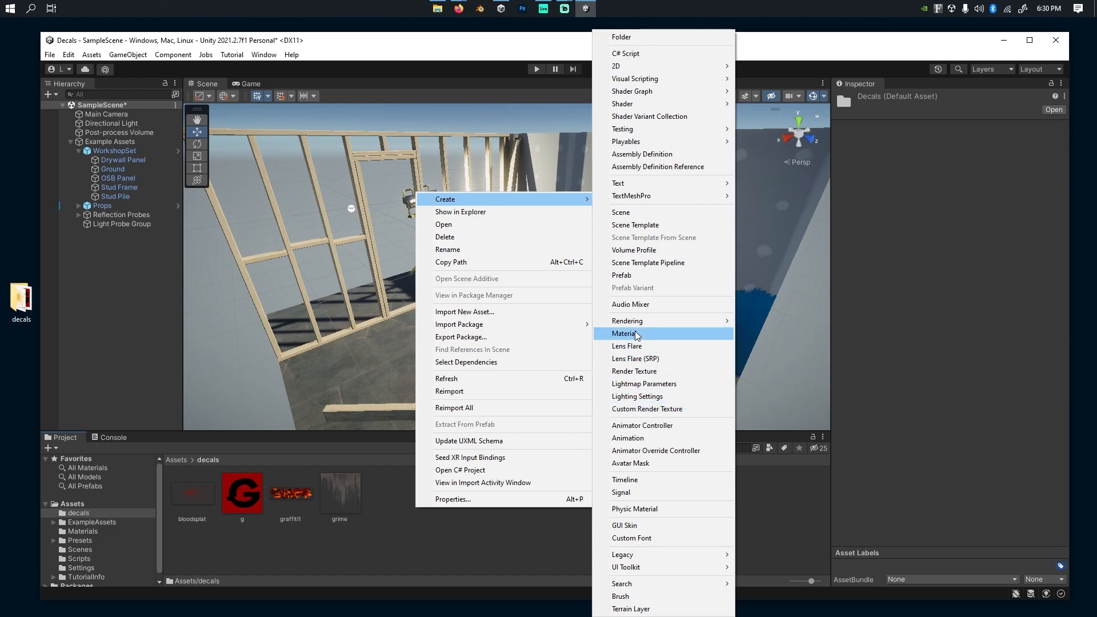
left_click(624, 334)
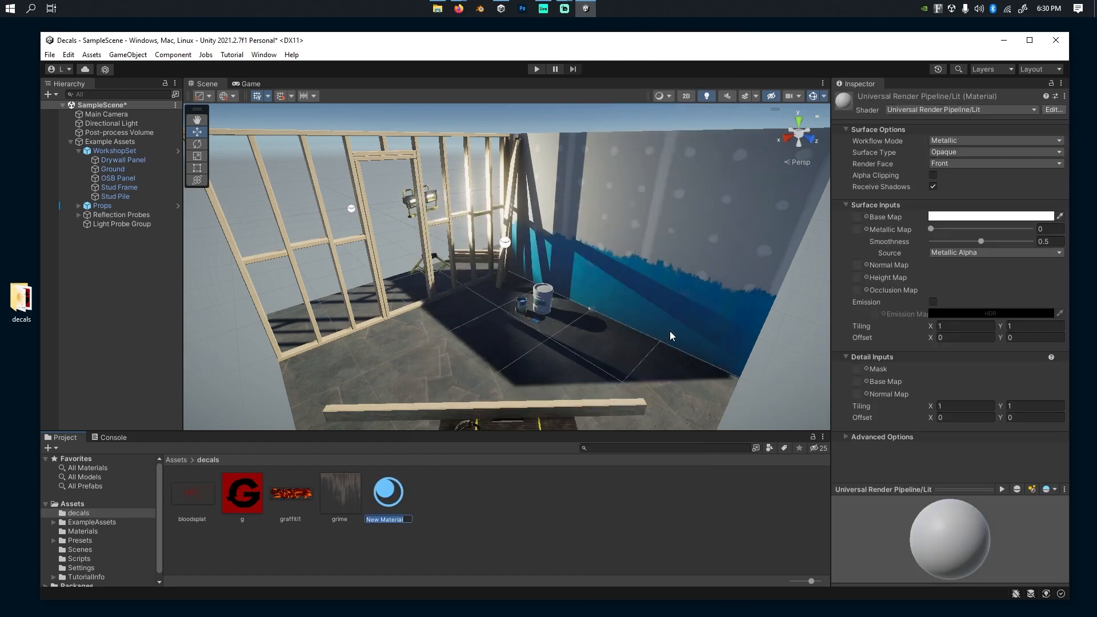
type("graffiti-dec")
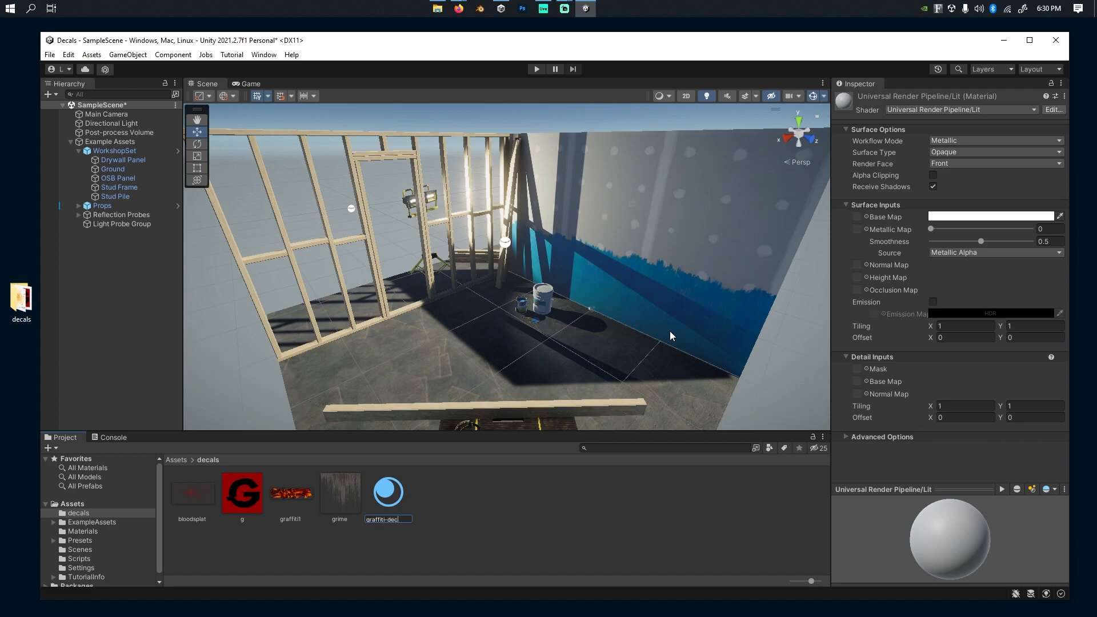
left_click(962, 110)
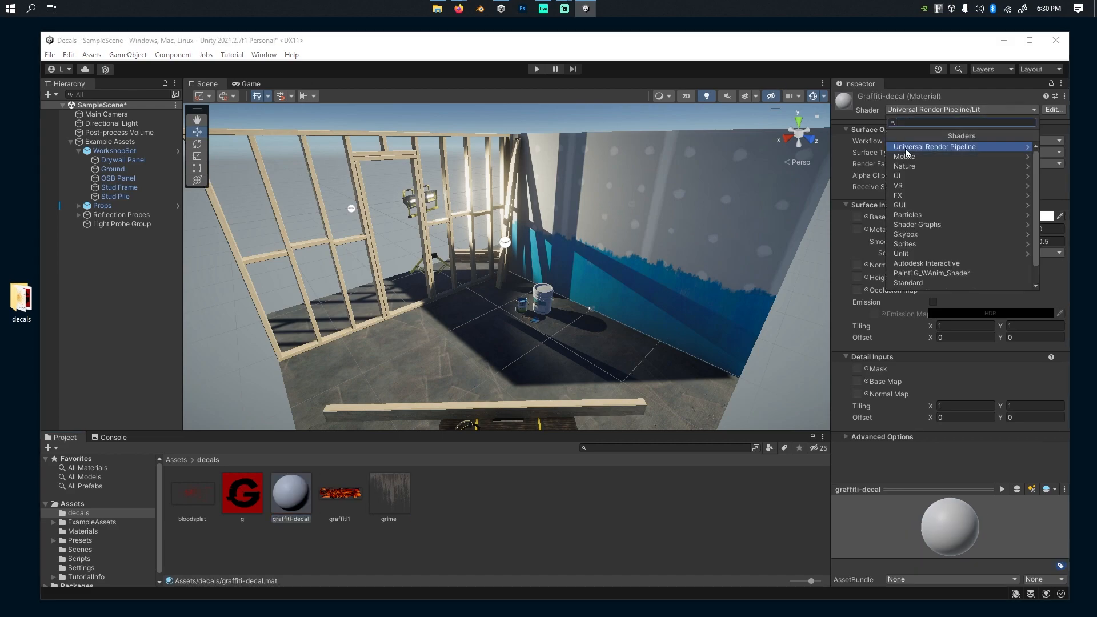
type("de")
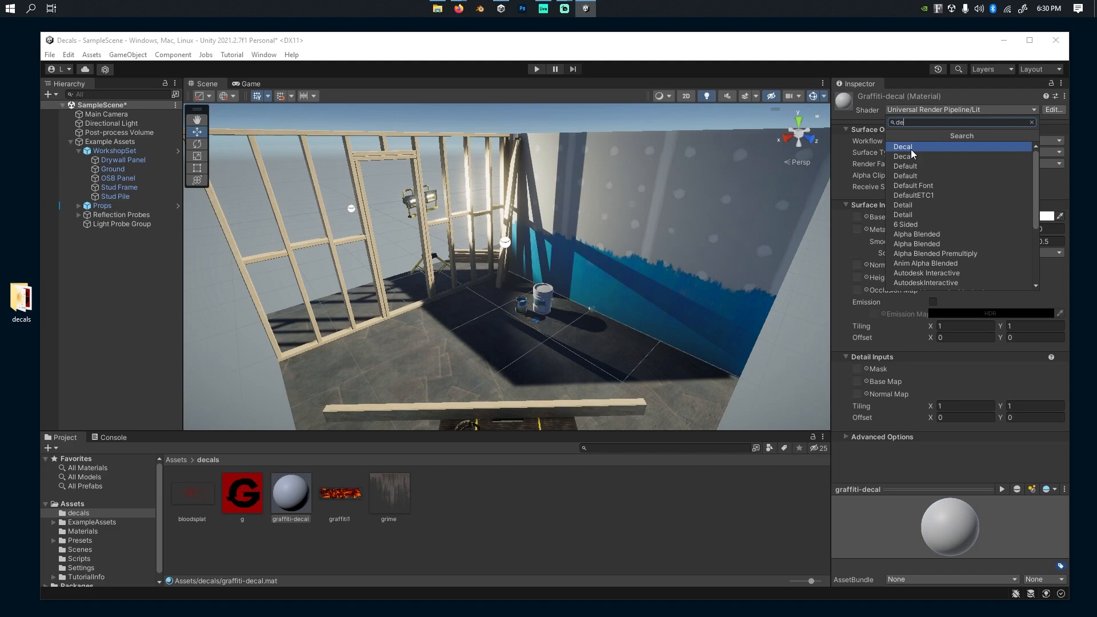
left_click(903, 146)
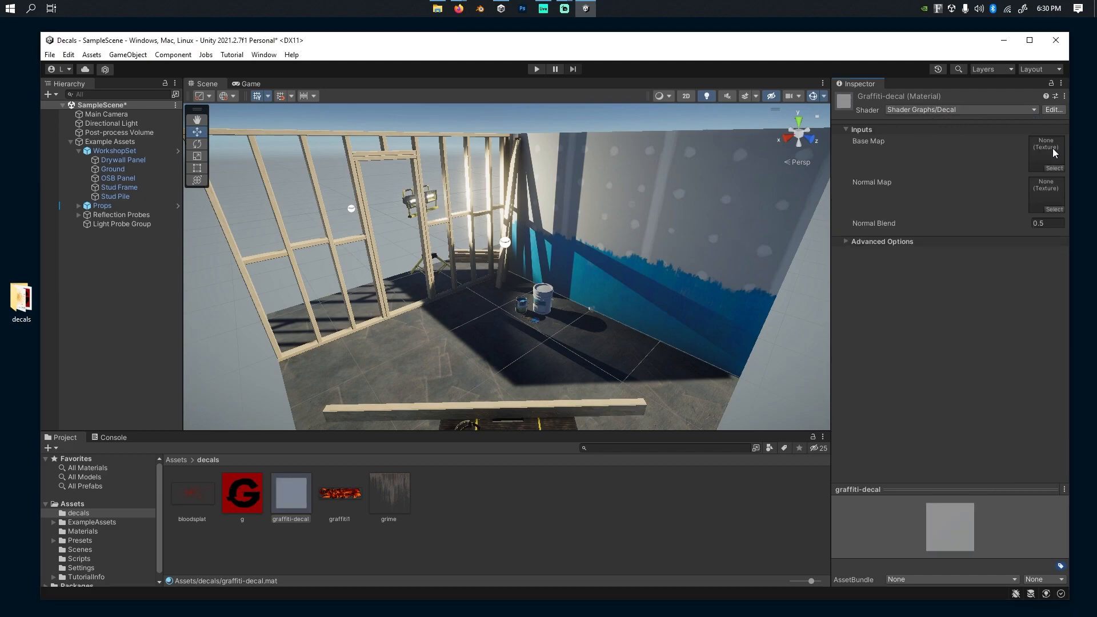
mouse_move(1083, 210)
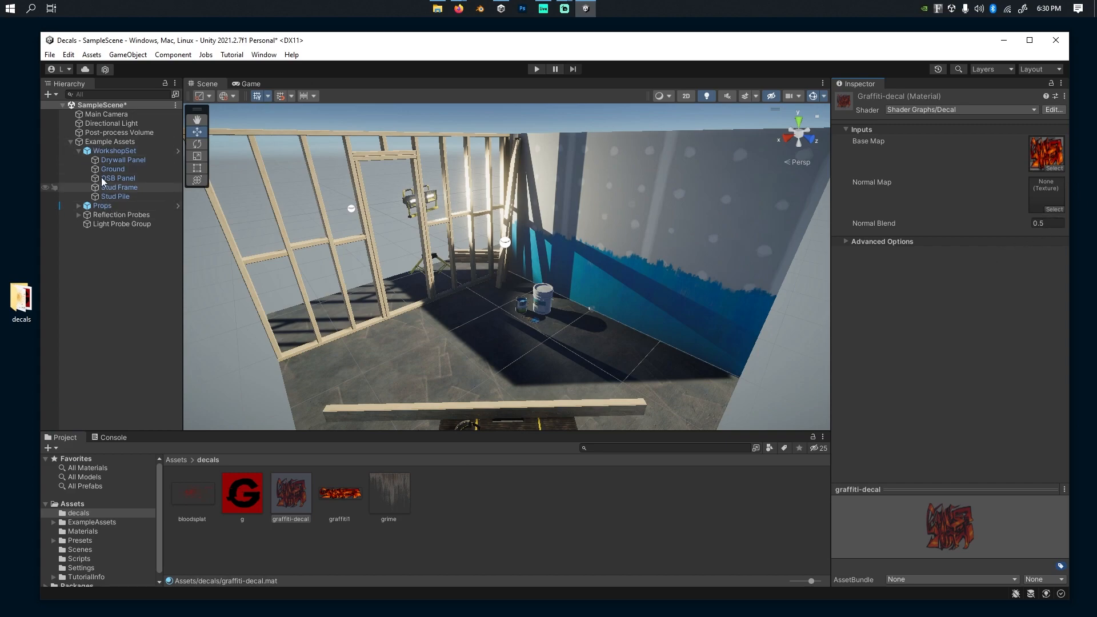
Step: Add a URP Decal Projector using graffiti-decal and drag it toward the workshop wall
left_click(48, 94)
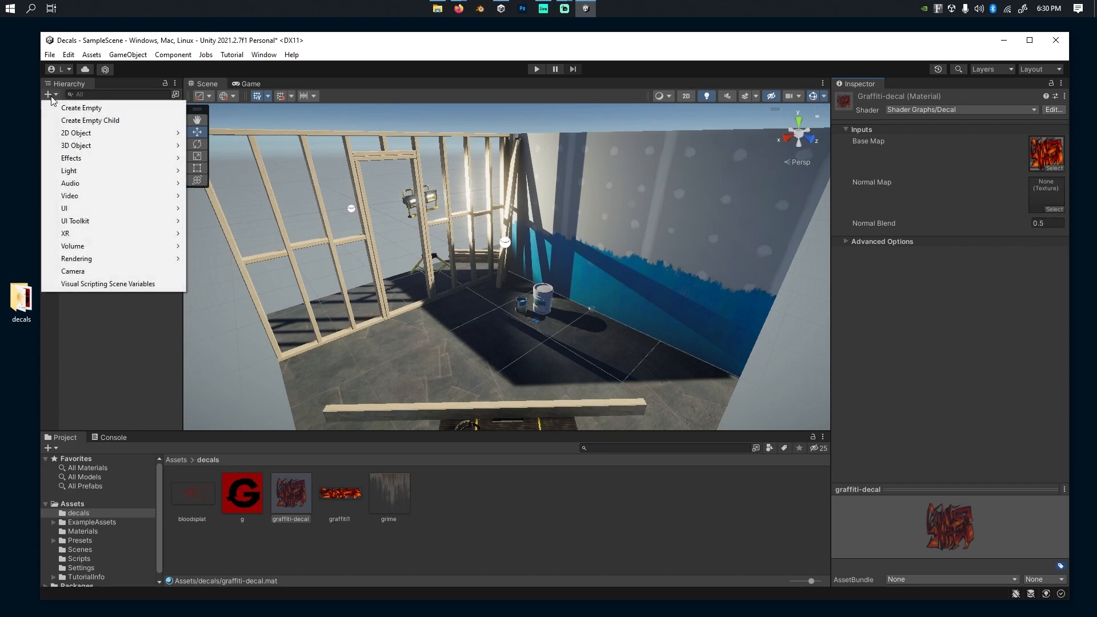
mouse_move(75, 258)
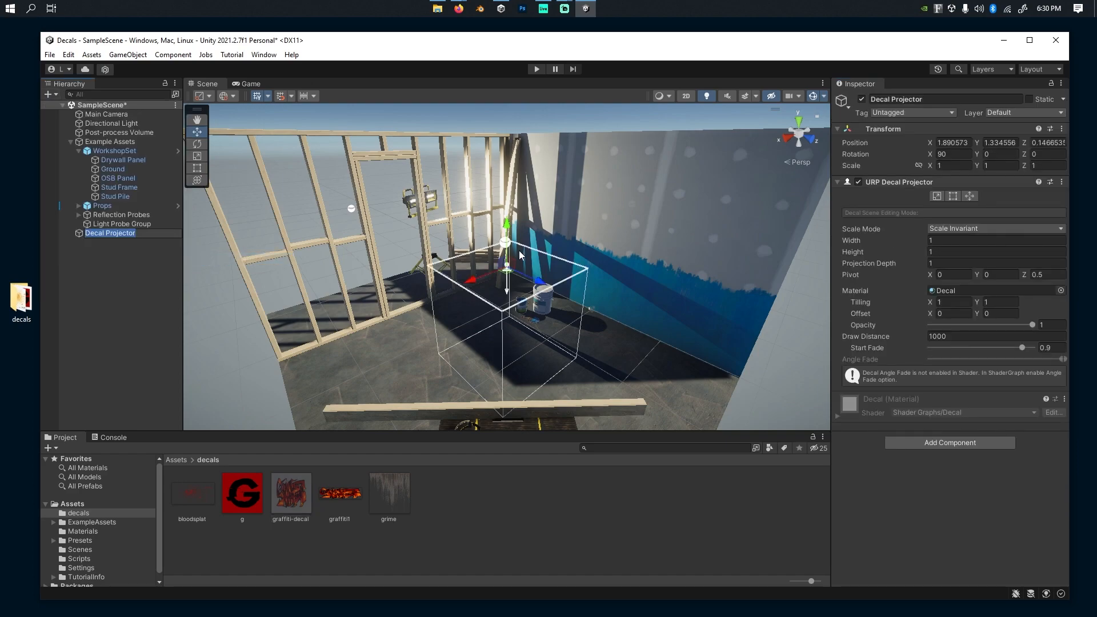
left_click_drag(506, 251, 553, 173)
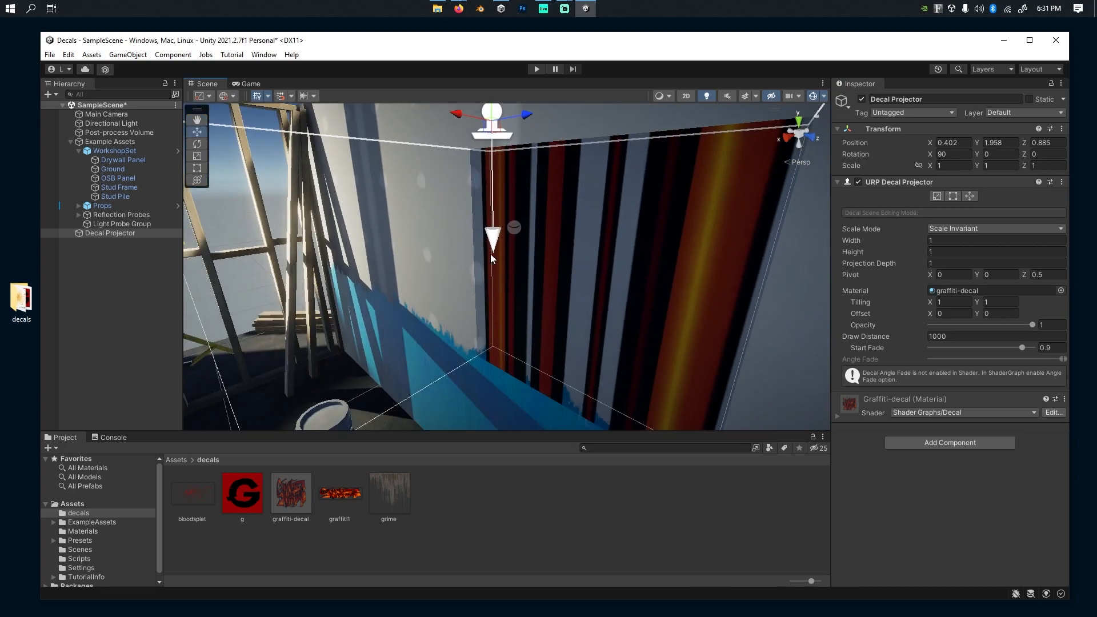
mouse_move(478, 240)
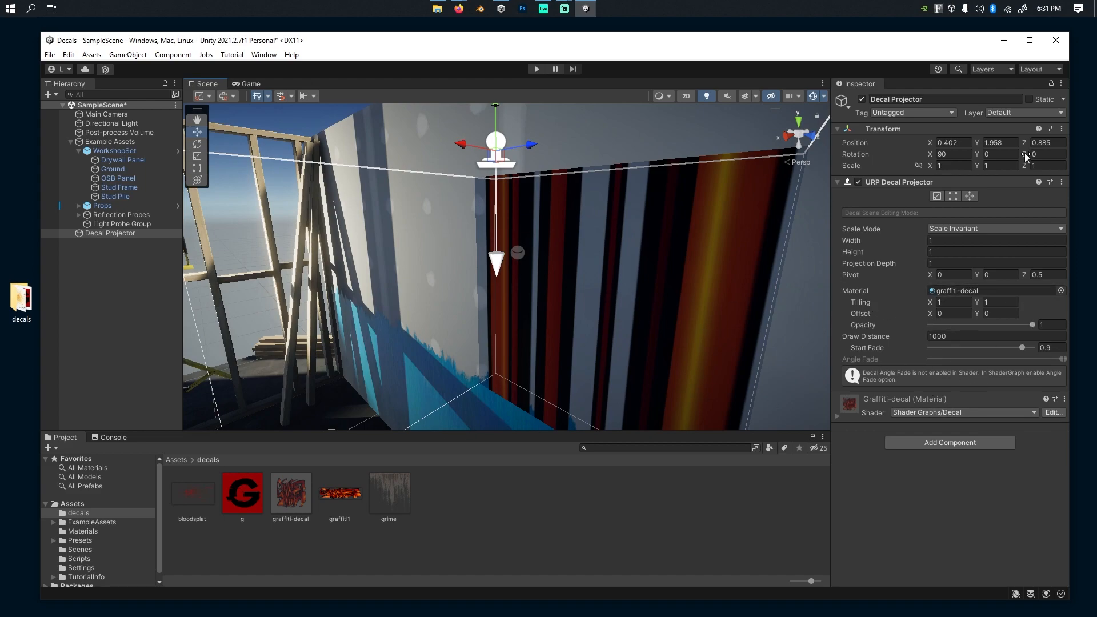
Step: Rotate the Decal Projector to 0, -90, 0 so the graffiti faces the wall cleanly
left_click(951, 153)
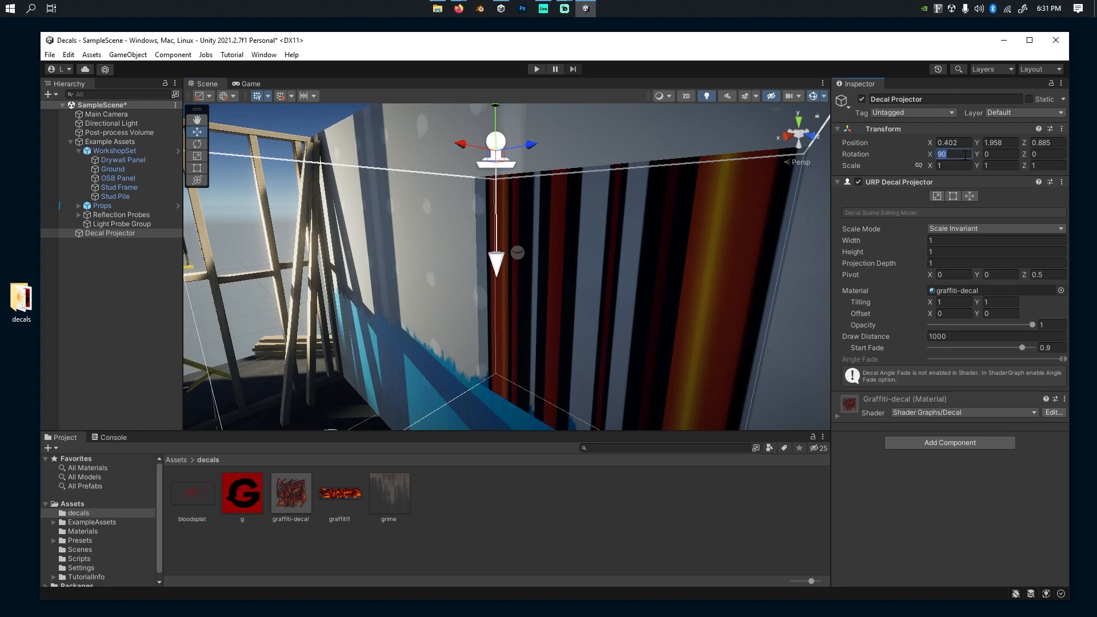
type("0")
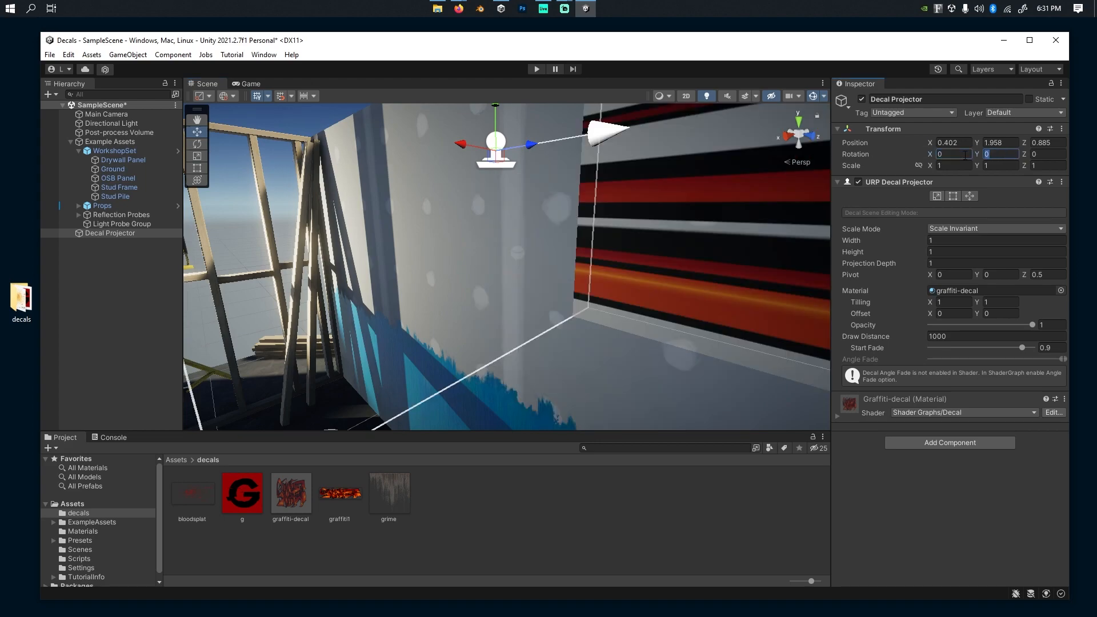
type("-90")
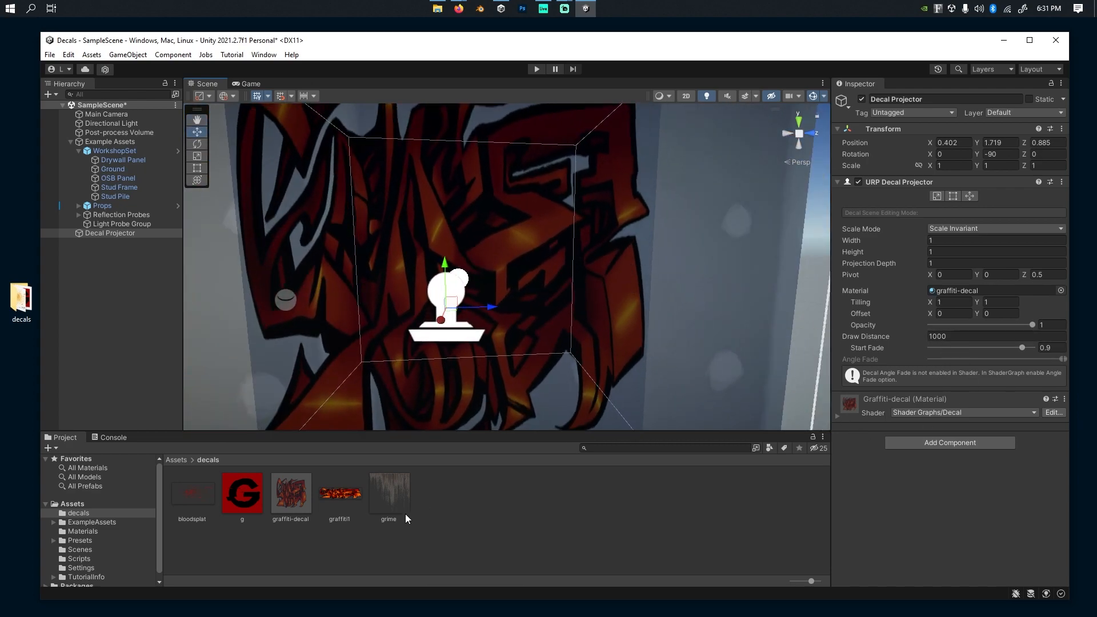
left_click(292, 494)
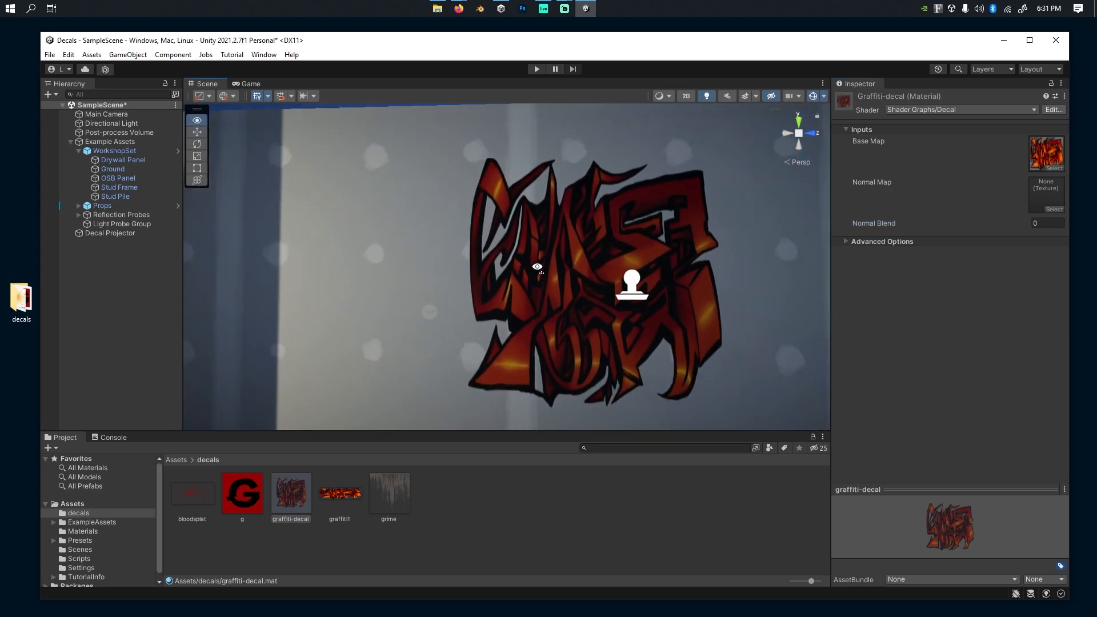
left_click(110, 233)
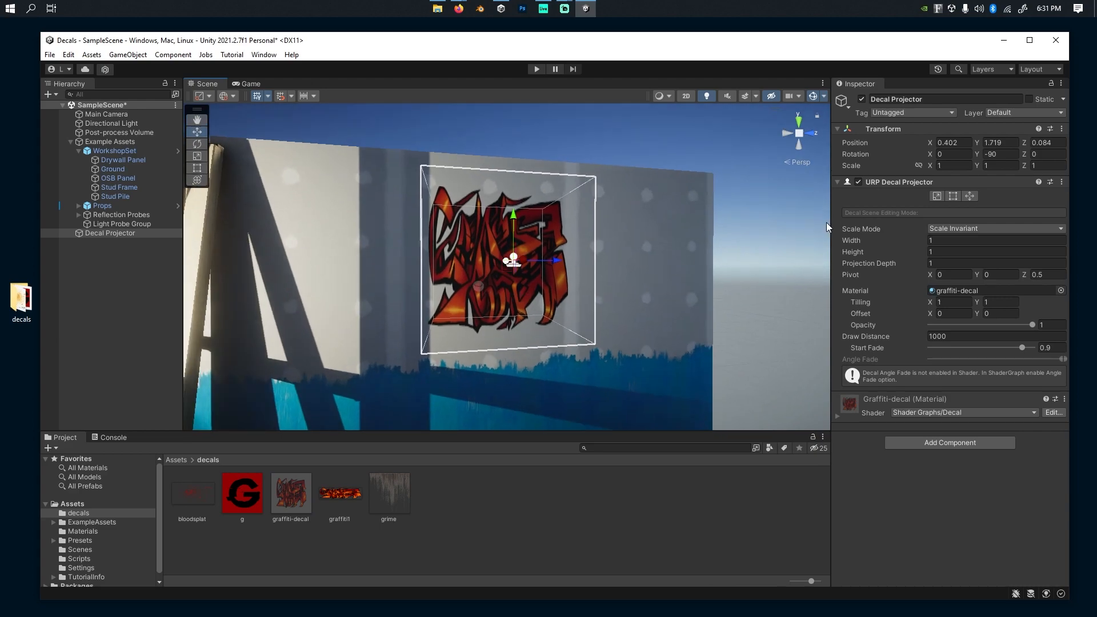
mouse_move(896, 245)
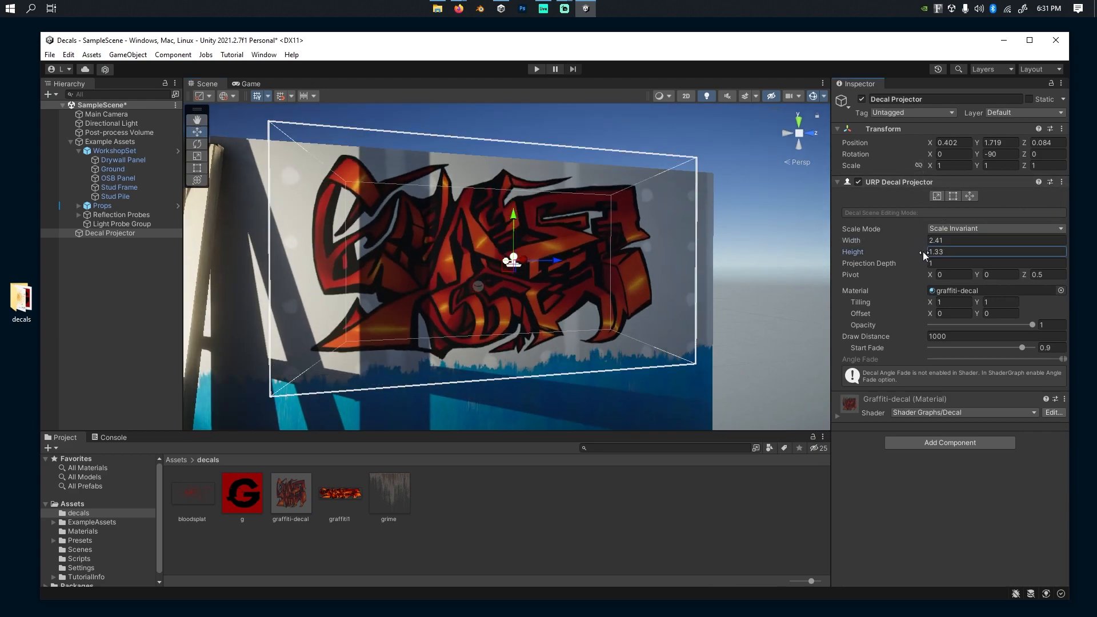
Step: Stretch the graffiti decal box to about 2.30 by 1.55 and crop its right side
left_click(937, 197)
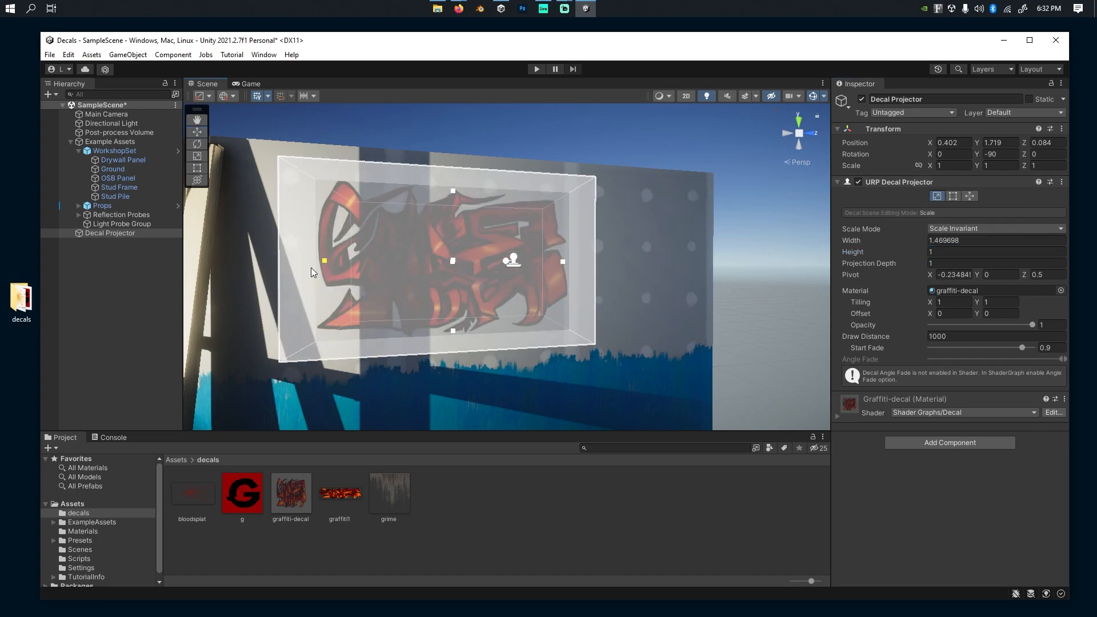
left_click_drag(324, 259, 277, 259)
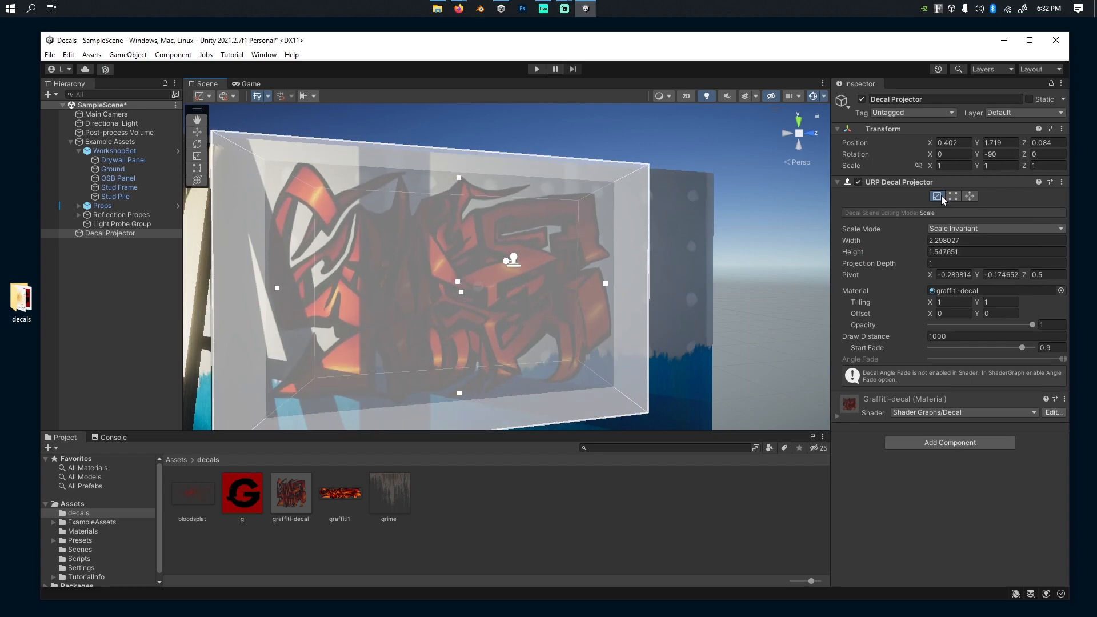
left_click(954, 196)
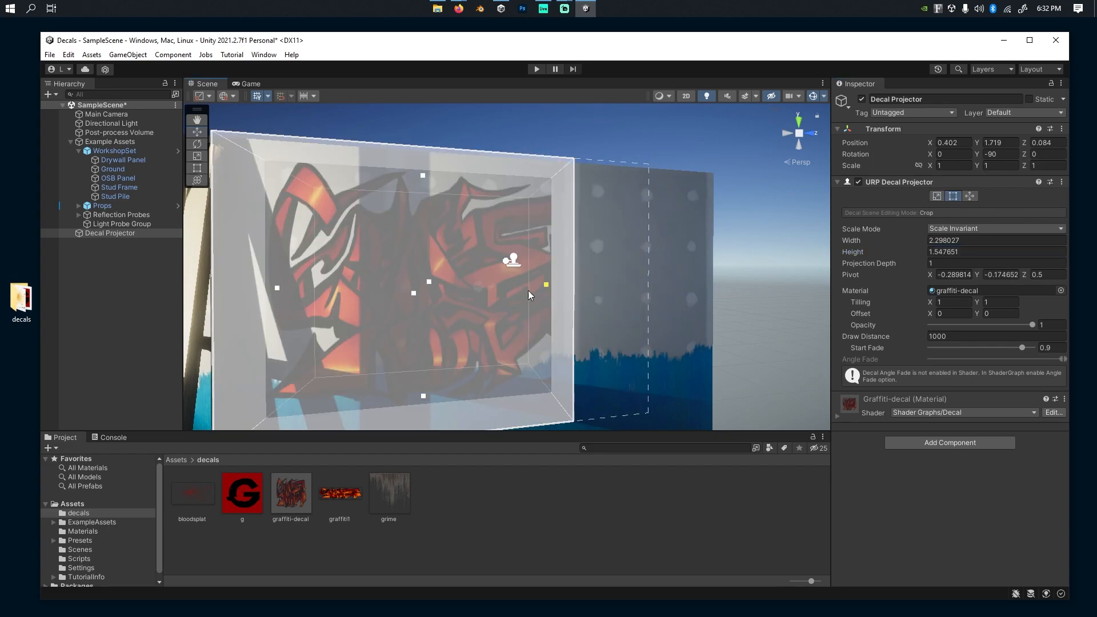
left_click_drag(546, 284, 607, 285)
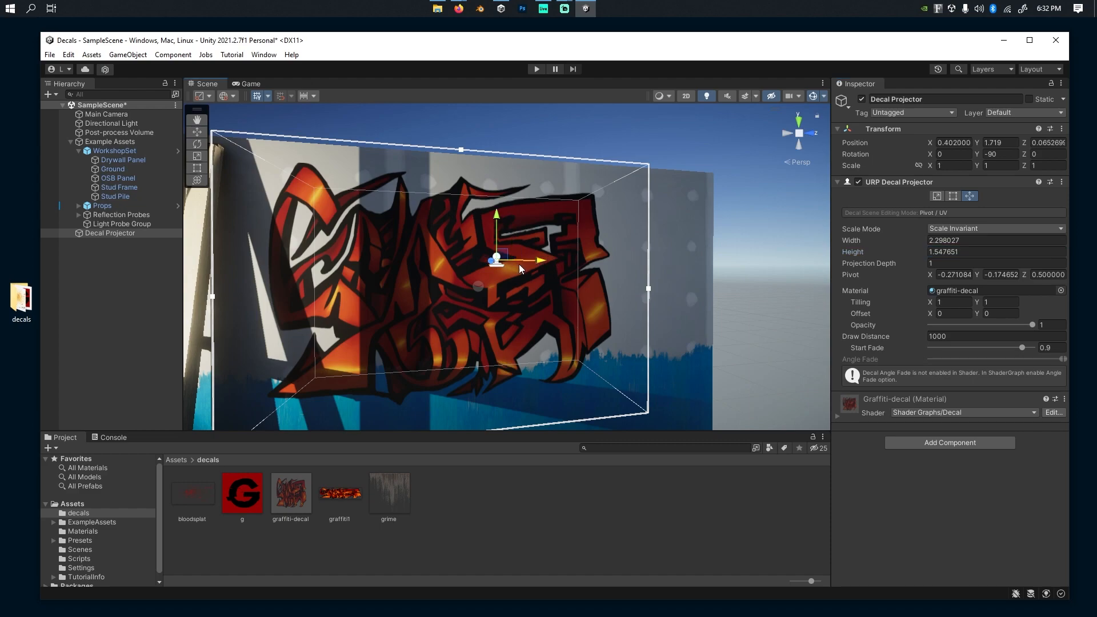
Step: Shift the graffiti's pivot within the box and duplicate the projector higher up
left_click_drag(498, 260, 462, 274)
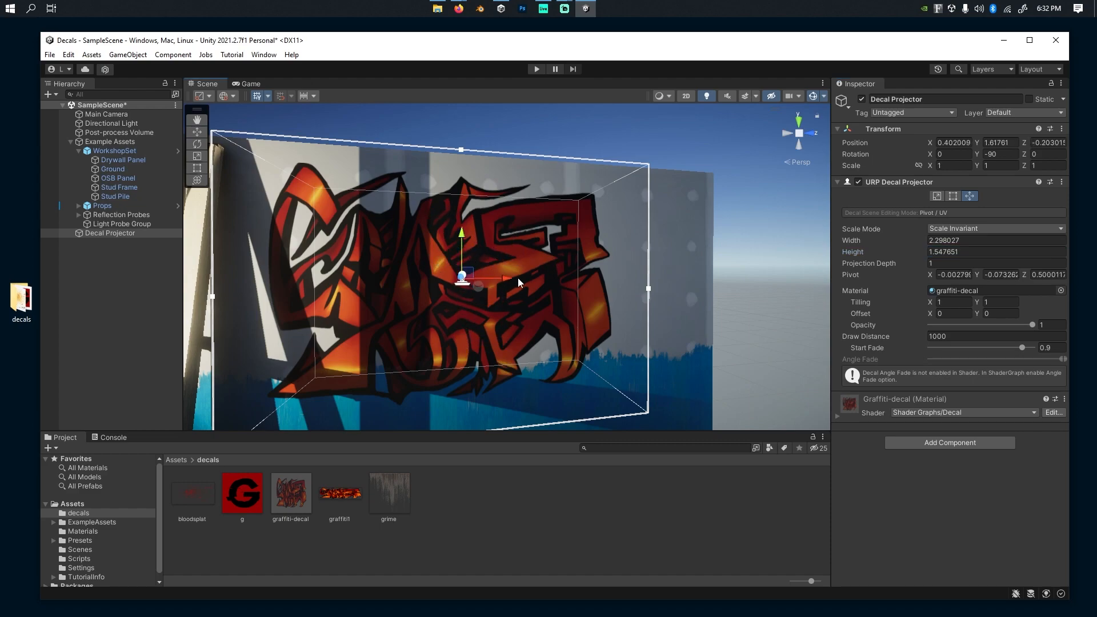
left_click_drag(463, 280, 474, 279)
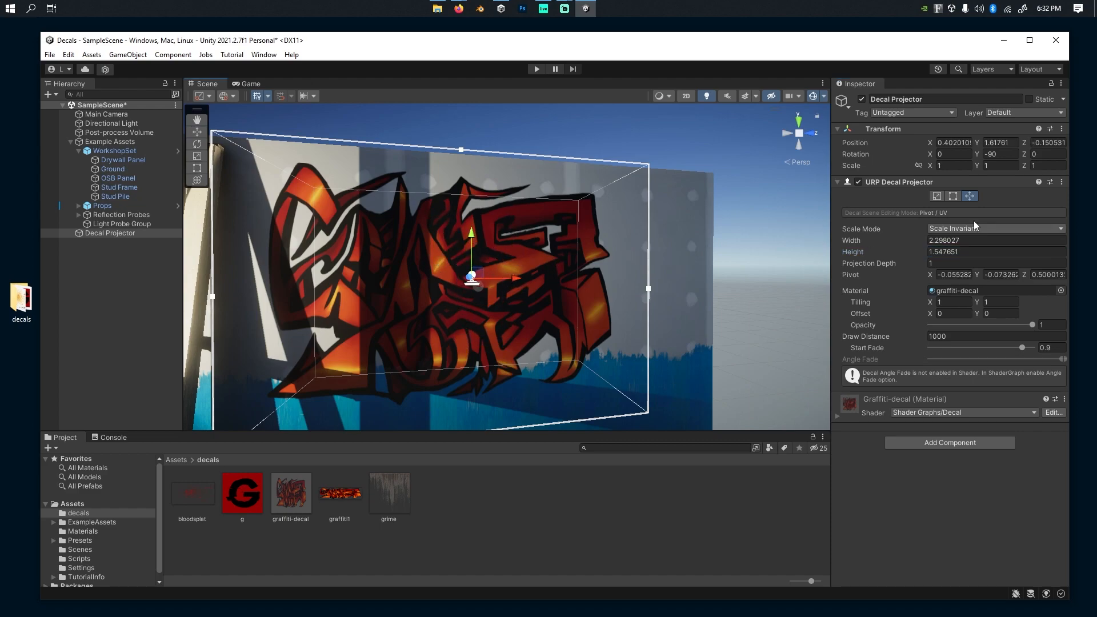
left_click(836, 181)
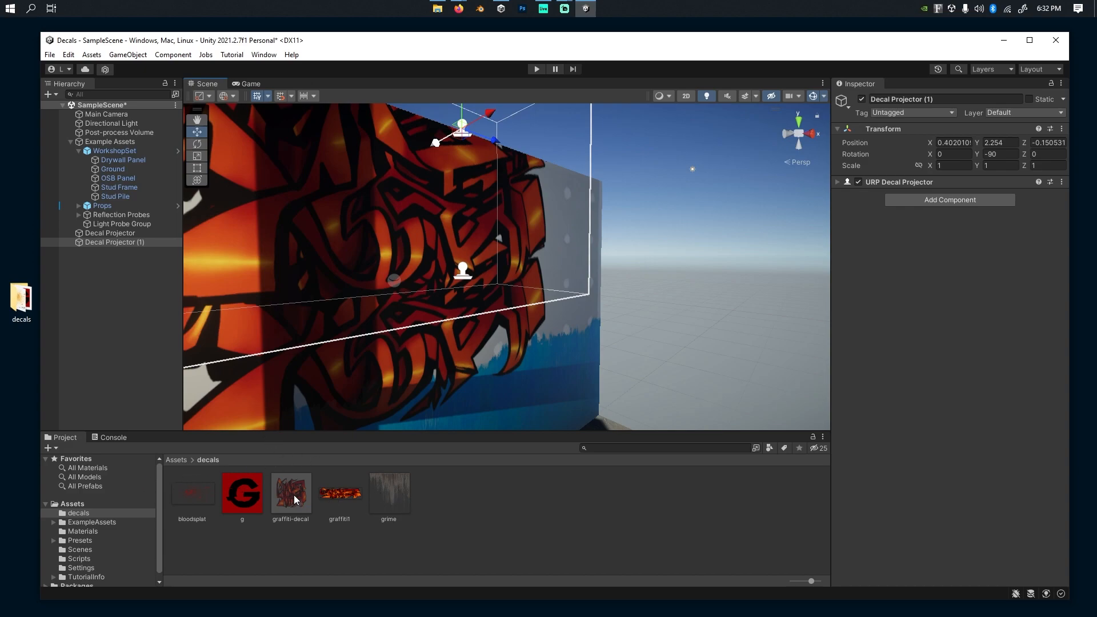
Step: Copy graffiti-decal into grime-decal with the grime texture and expand Decal Projector (1)'s settings
left_click(292, 494)
type("grime-decal")
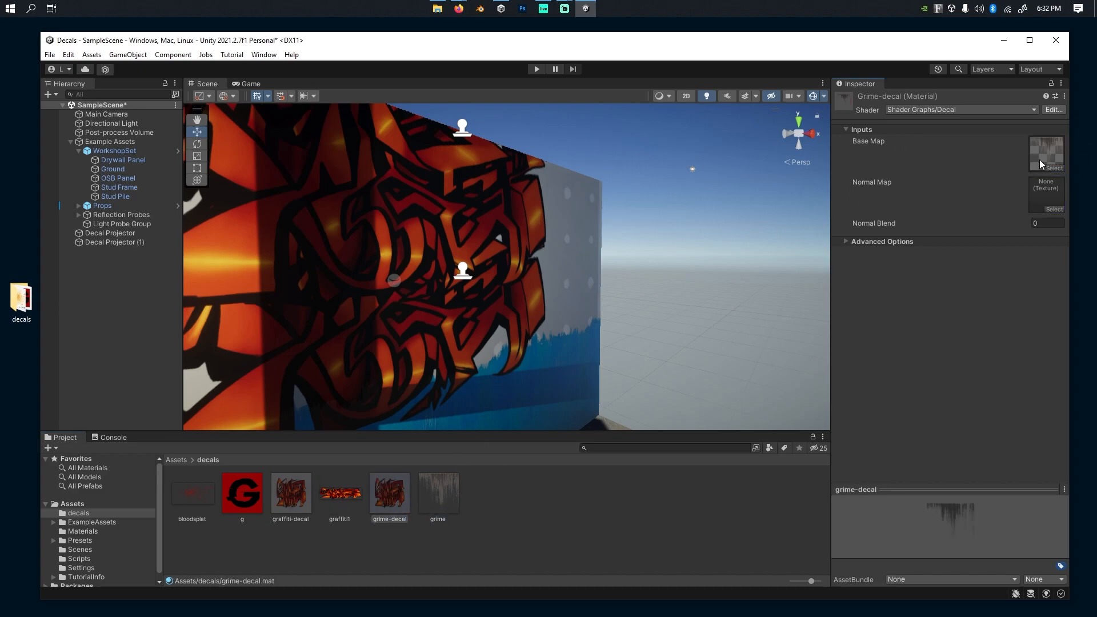
left_click(110, 243)
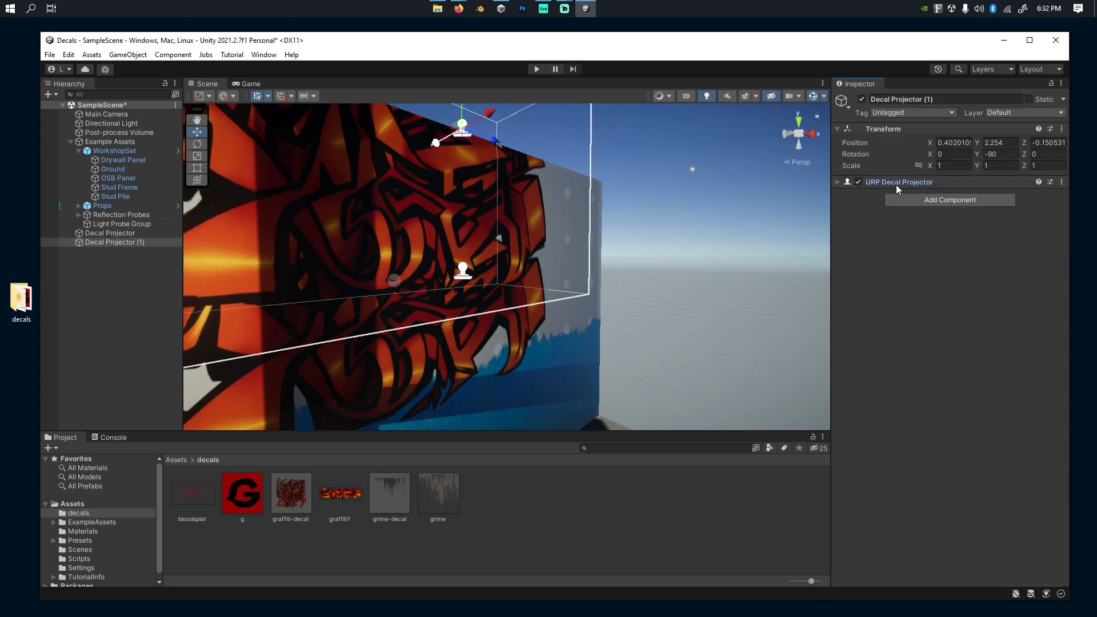
left_click(836, 182)
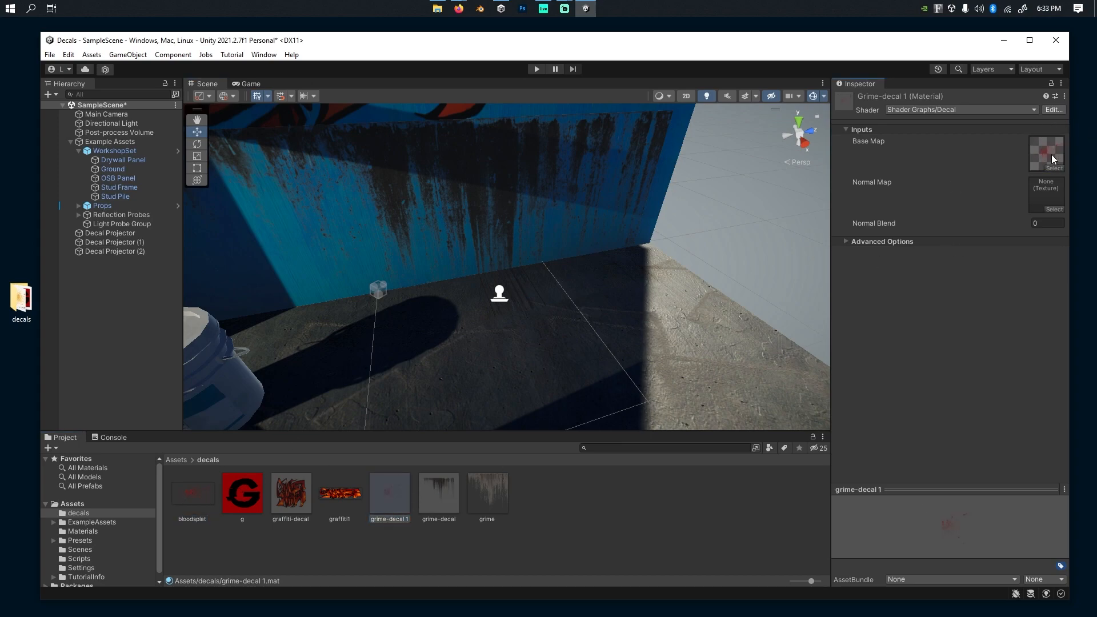
Step: Give grime-decal 1 the bloodsplat image and slide Decal Projector (2), tilted to X 29.5, toward the wall
left_click(114, 251)
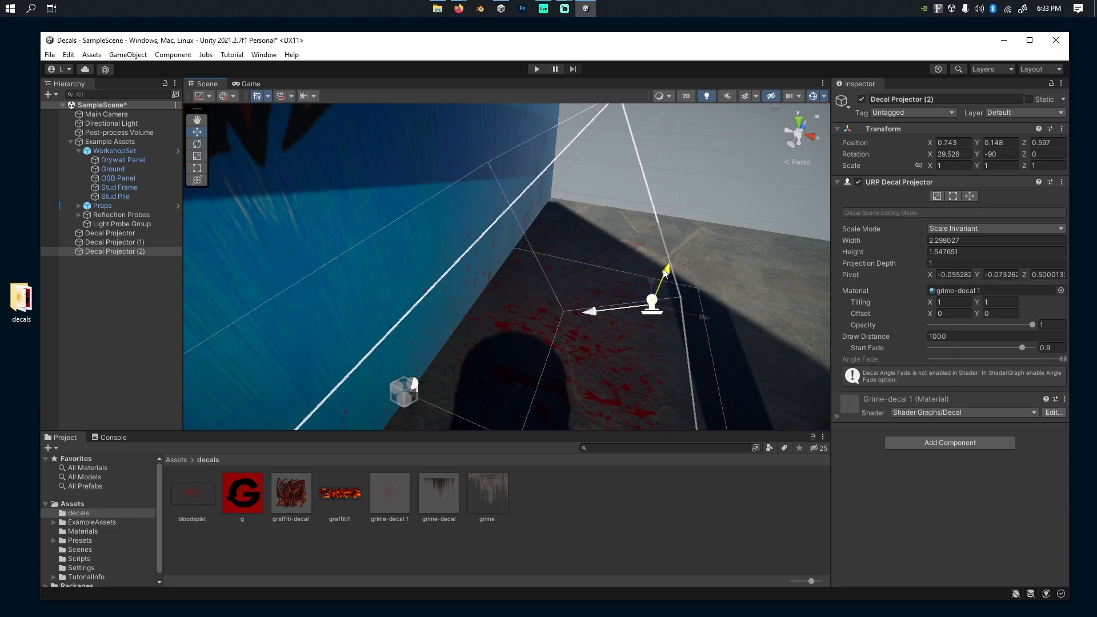
left_click_drag(663, 272, 647, 259)
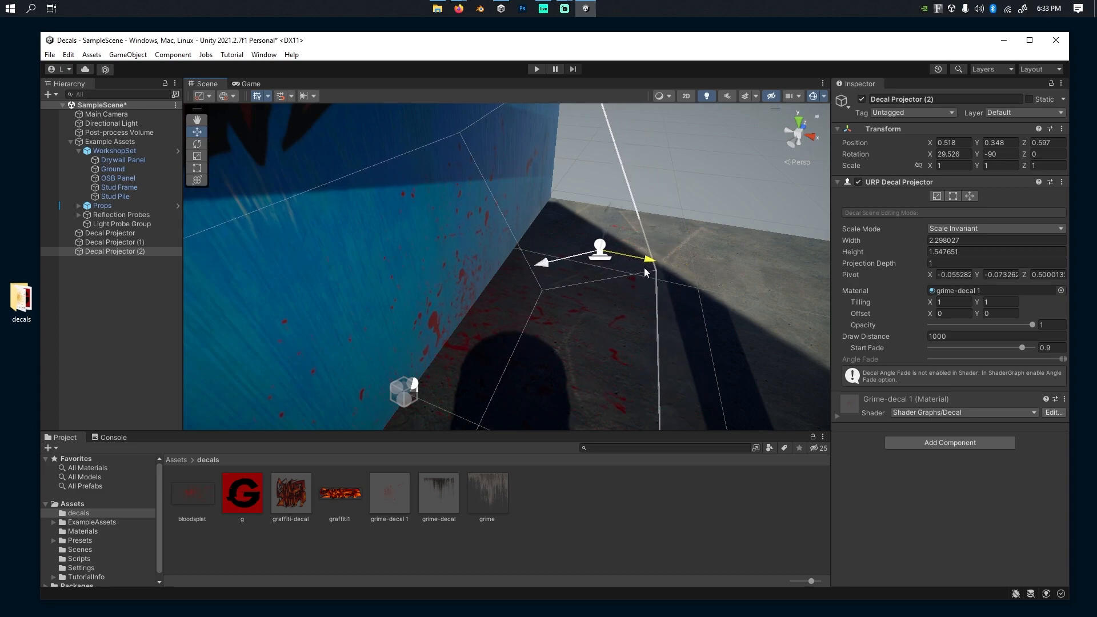